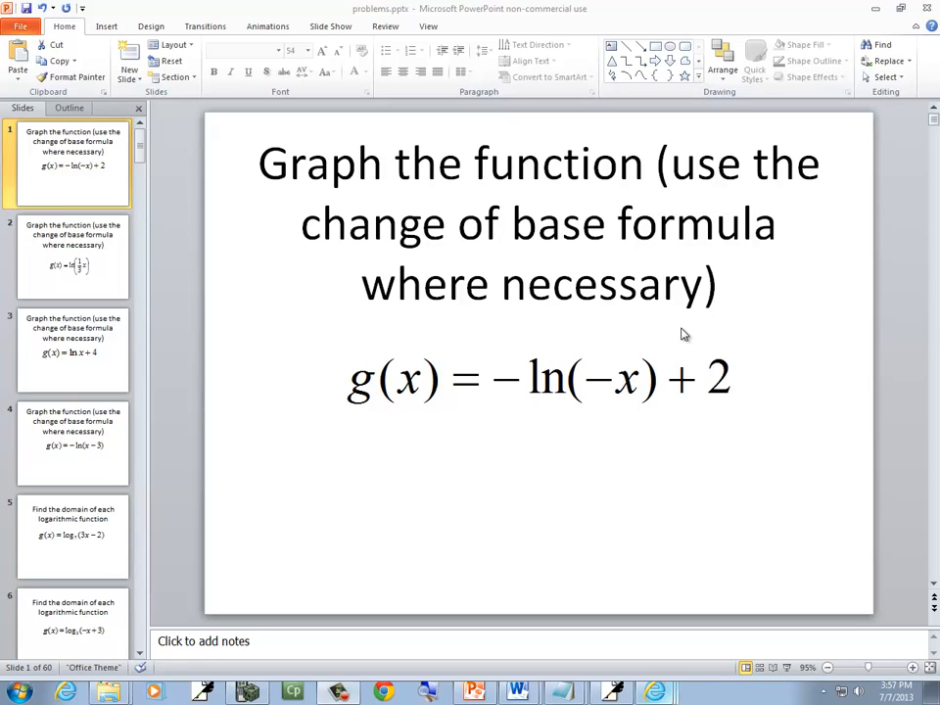
mouse_move(636, 339)
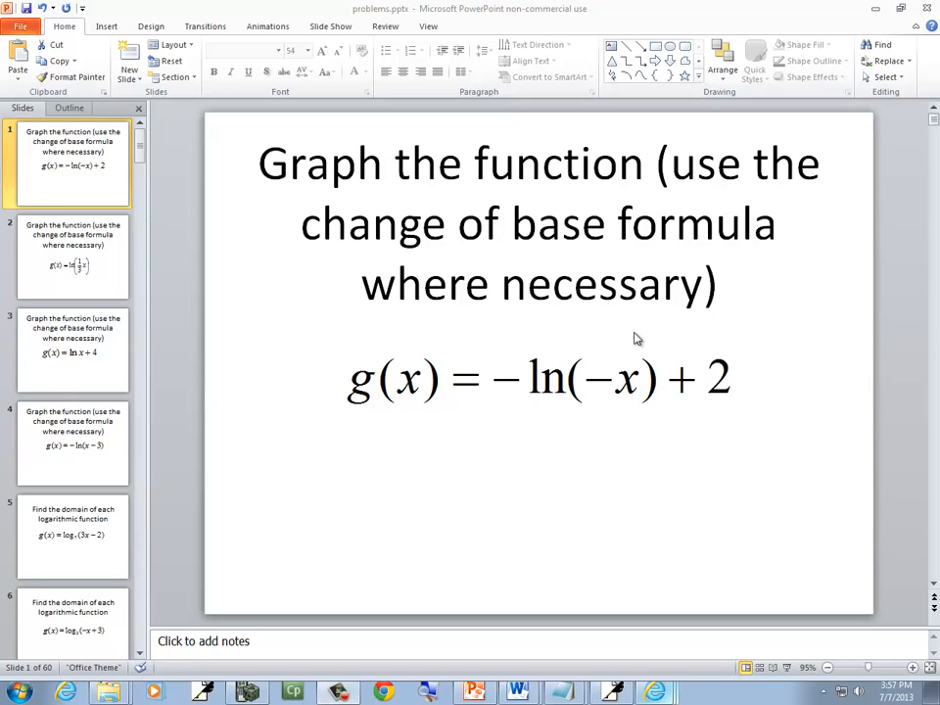
mouse_move(521, 388)
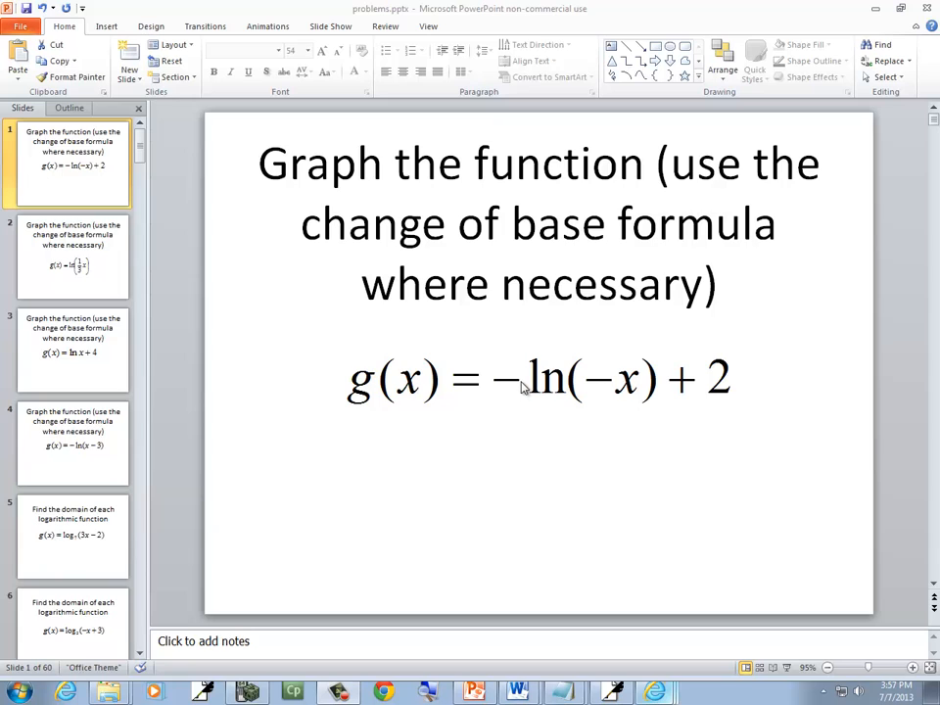
mouse_move(573, 400)
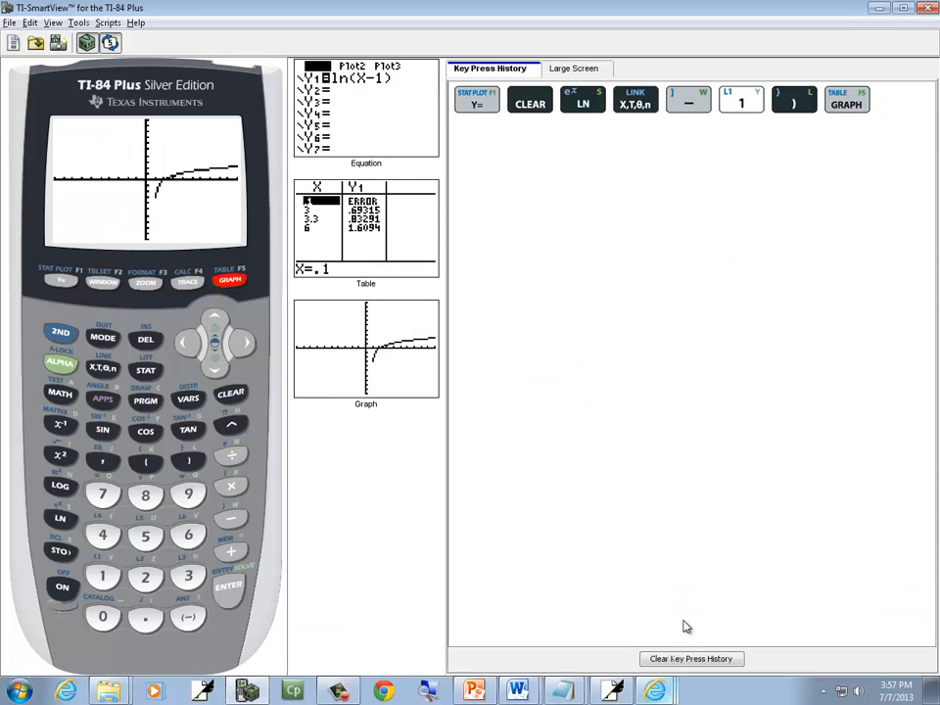
- Clear ln(X−1) from Y1, enter −ln(−X)+2, and display its graph
click(60, 282)
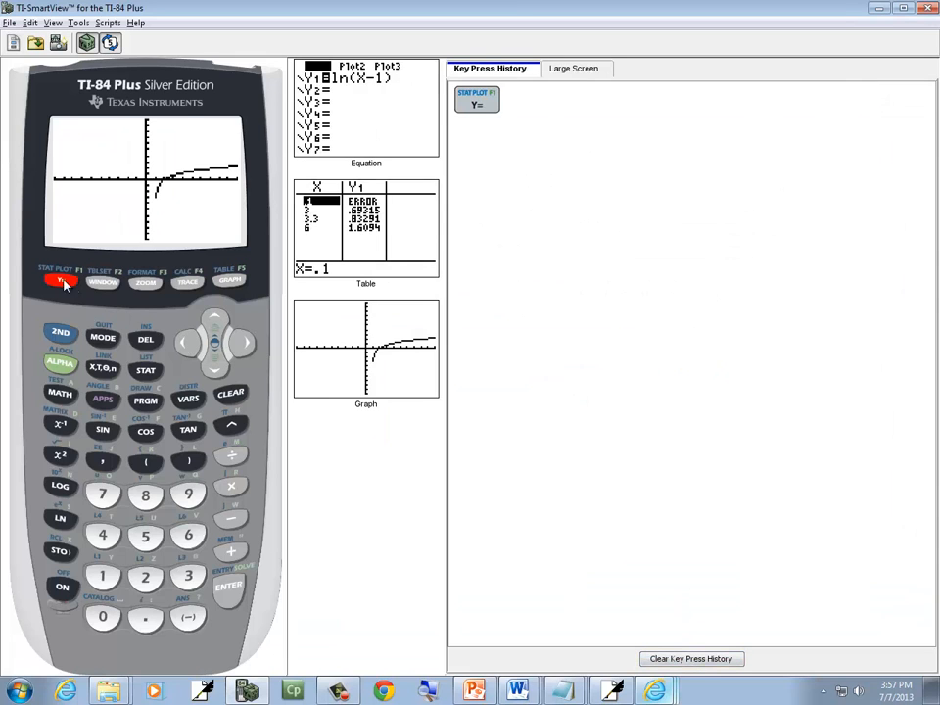
click(474, 692)
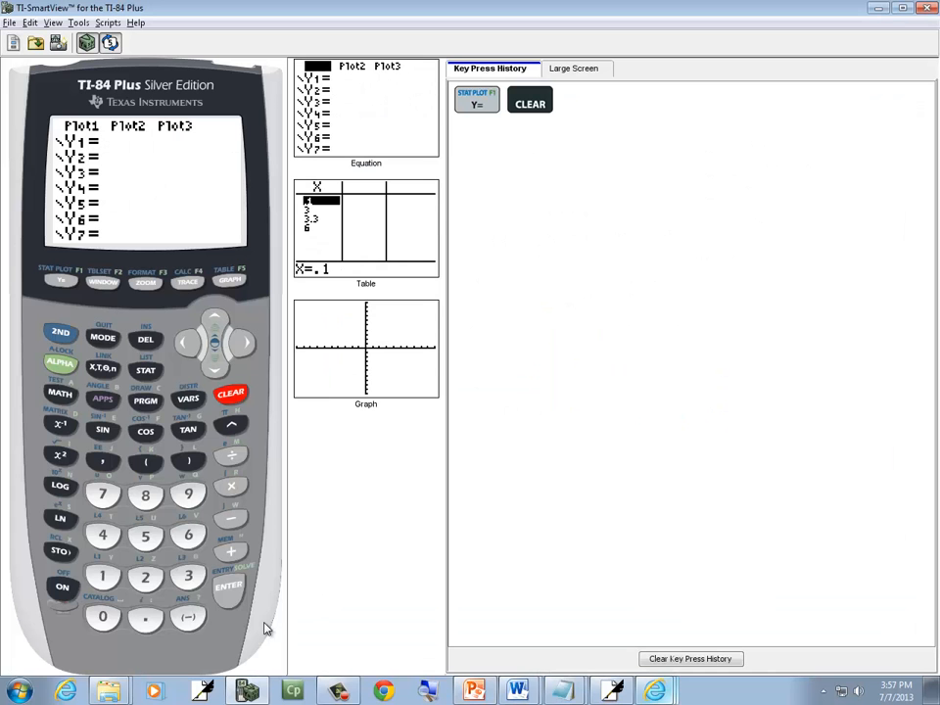
click(188, 616)
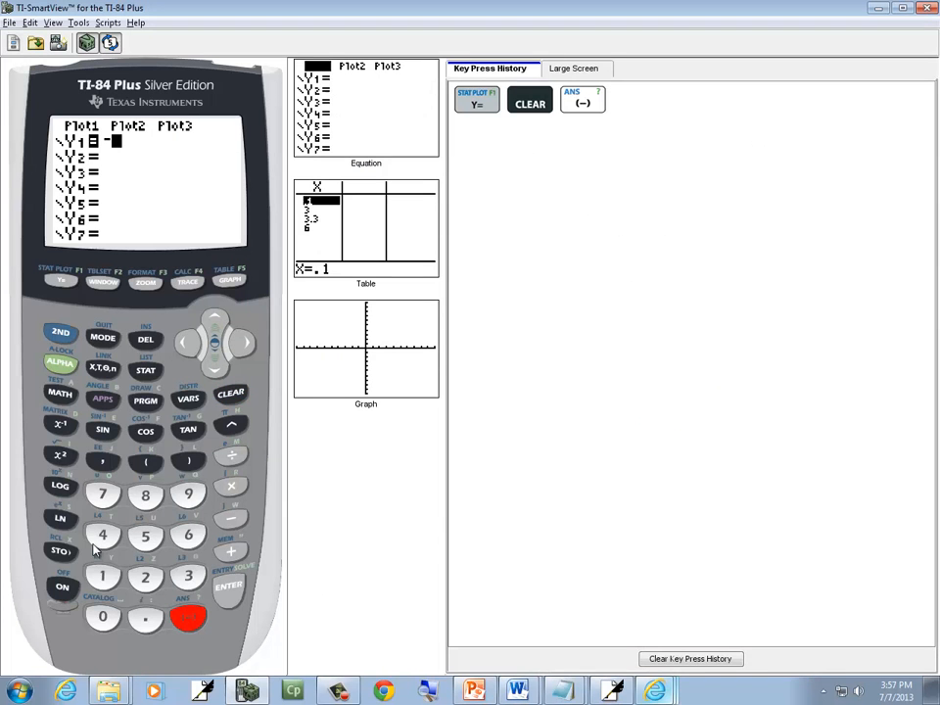
click(472, 691)
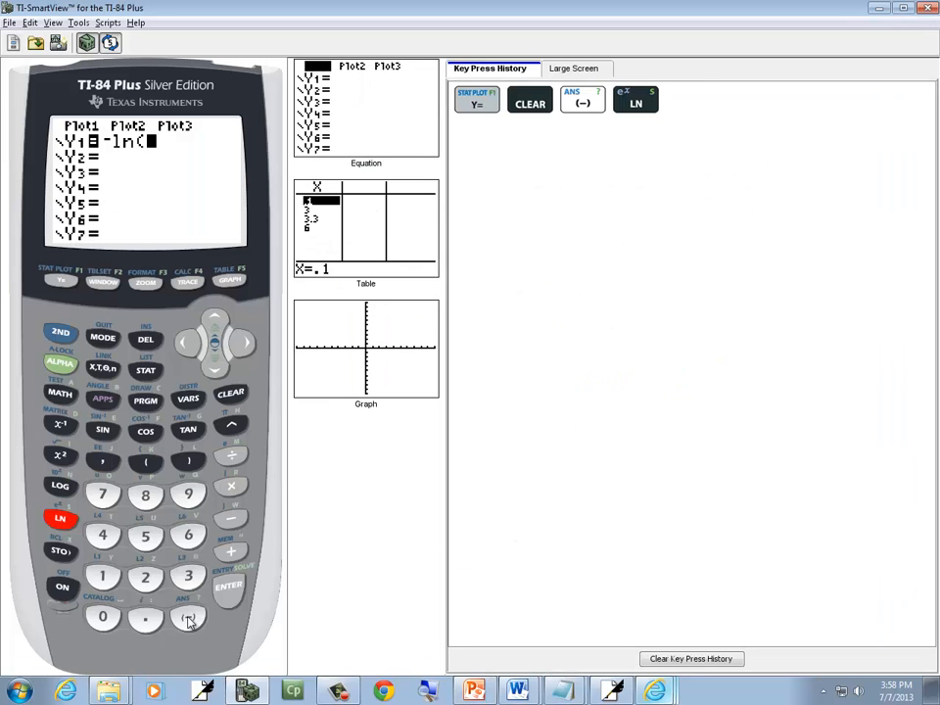
click(102, 369)
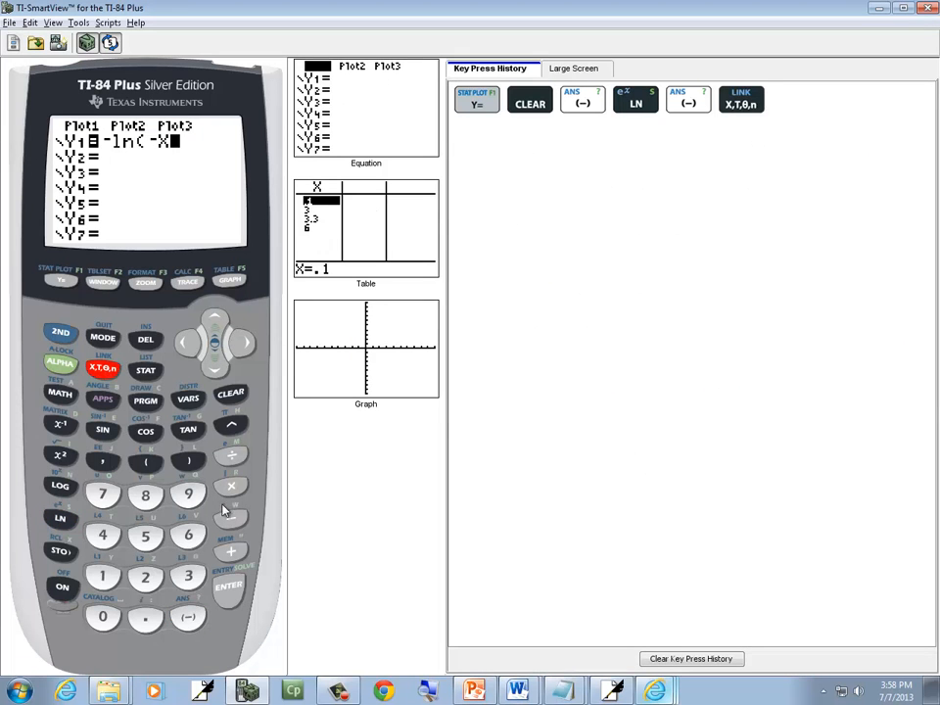
click(474, 692)
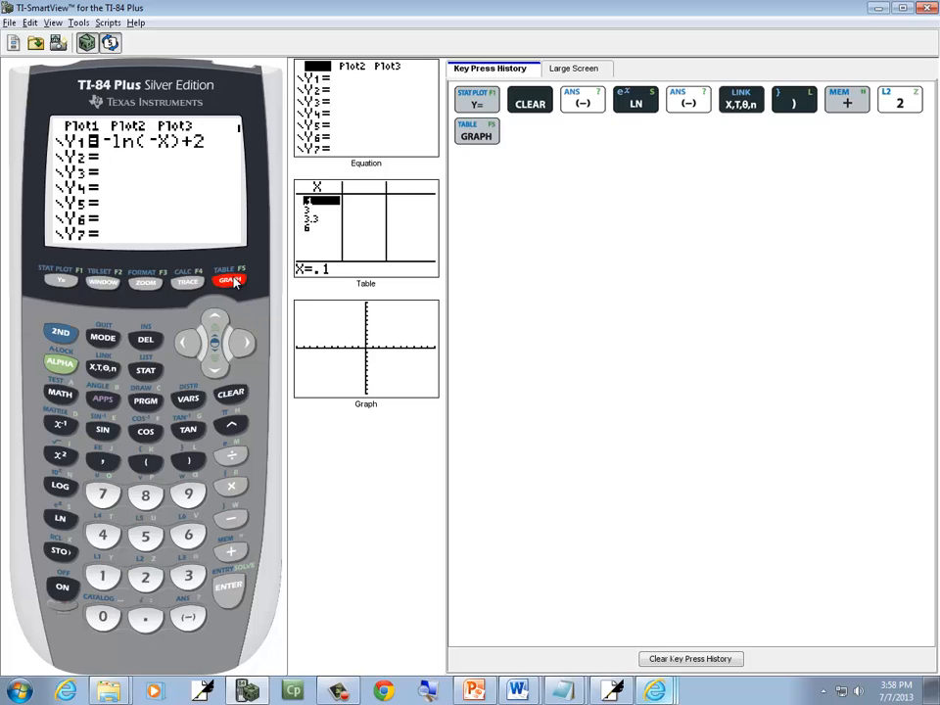
click(230, 281)
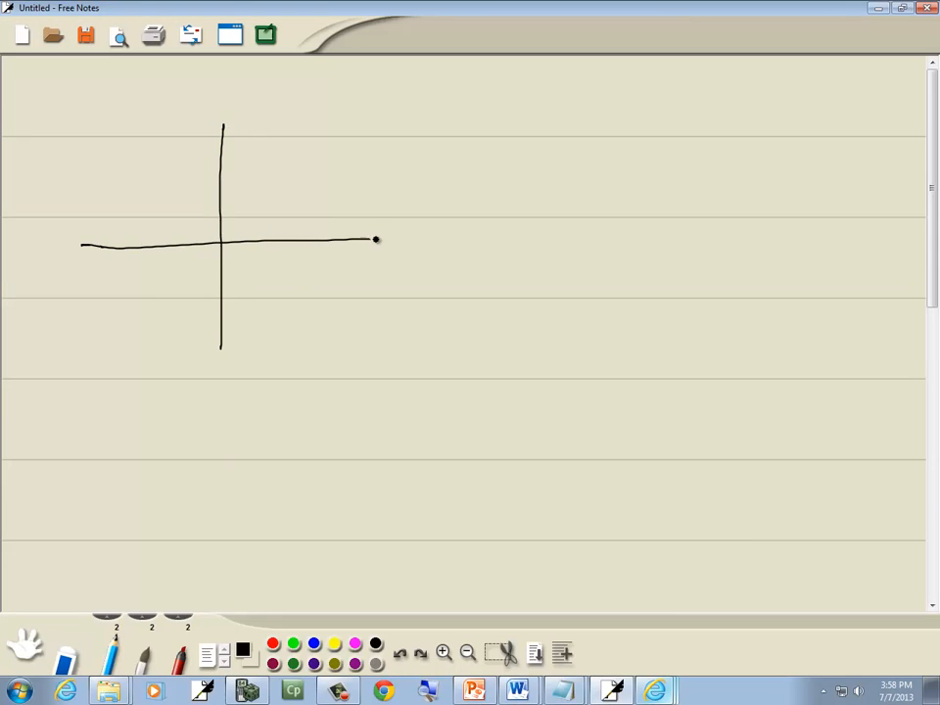
- Draw pen strokes in Free Notes along the left x-axis, then curving upward
drag(377, 239, 152, 247)
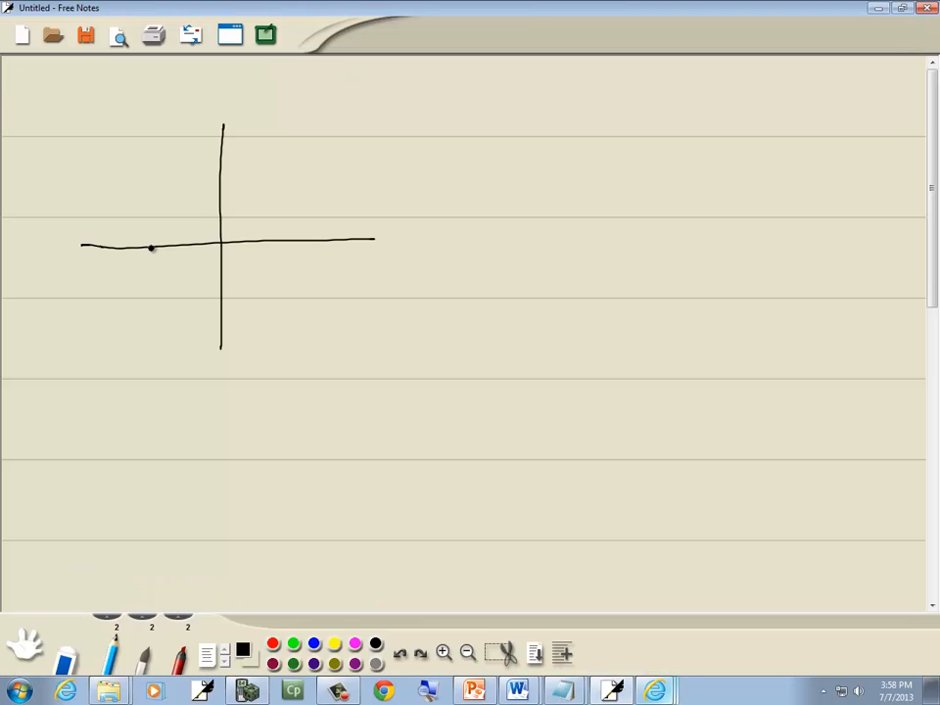
drag(83, 249, 152, 248)
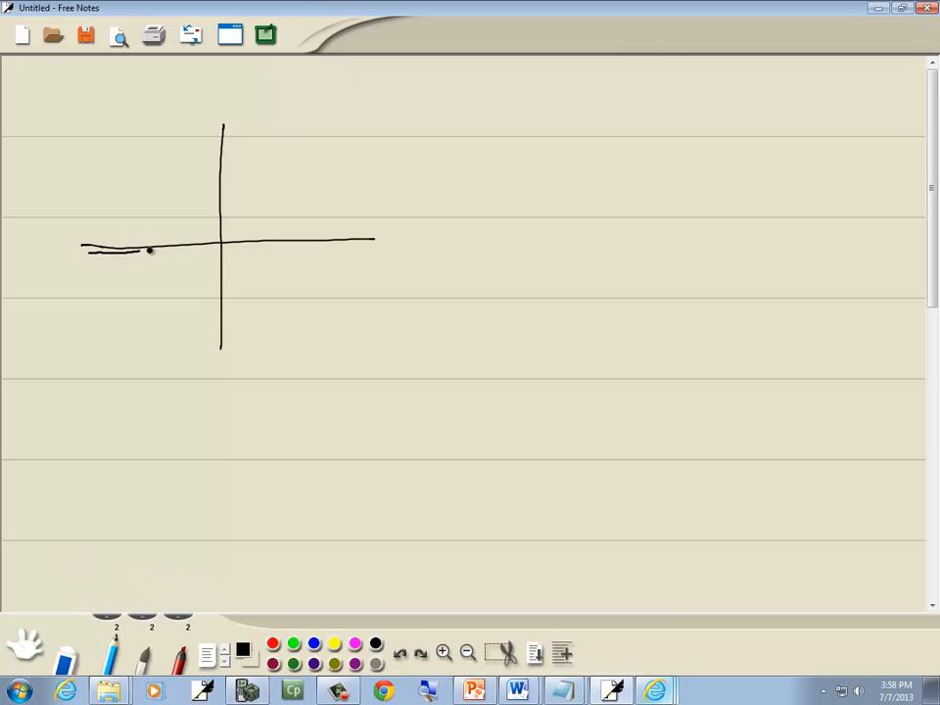
drag(147, 250, 217, 154)
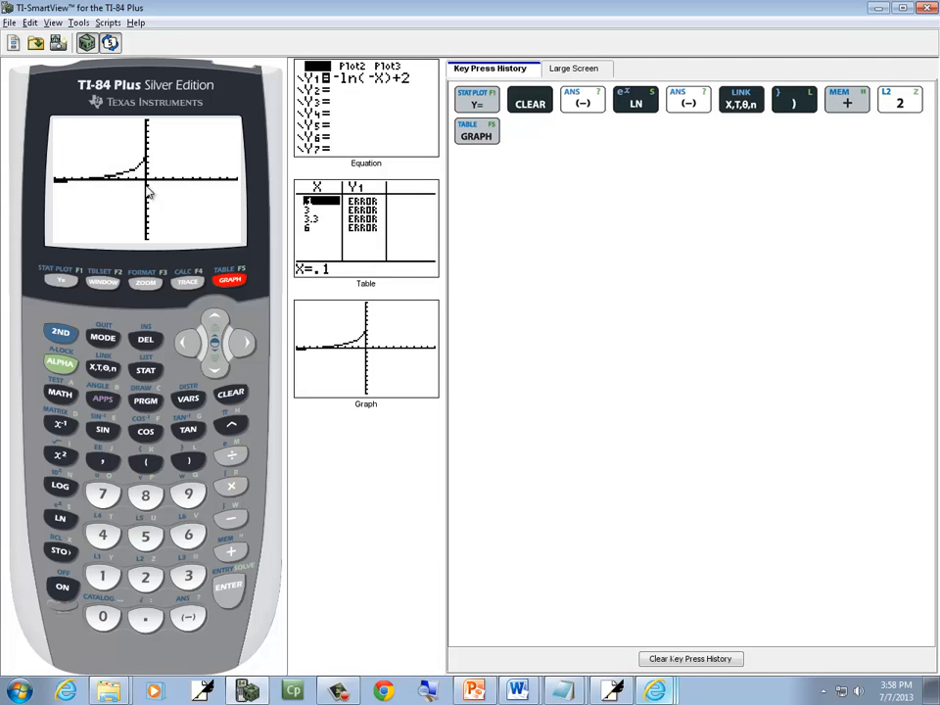
mouse_move(145, 110)
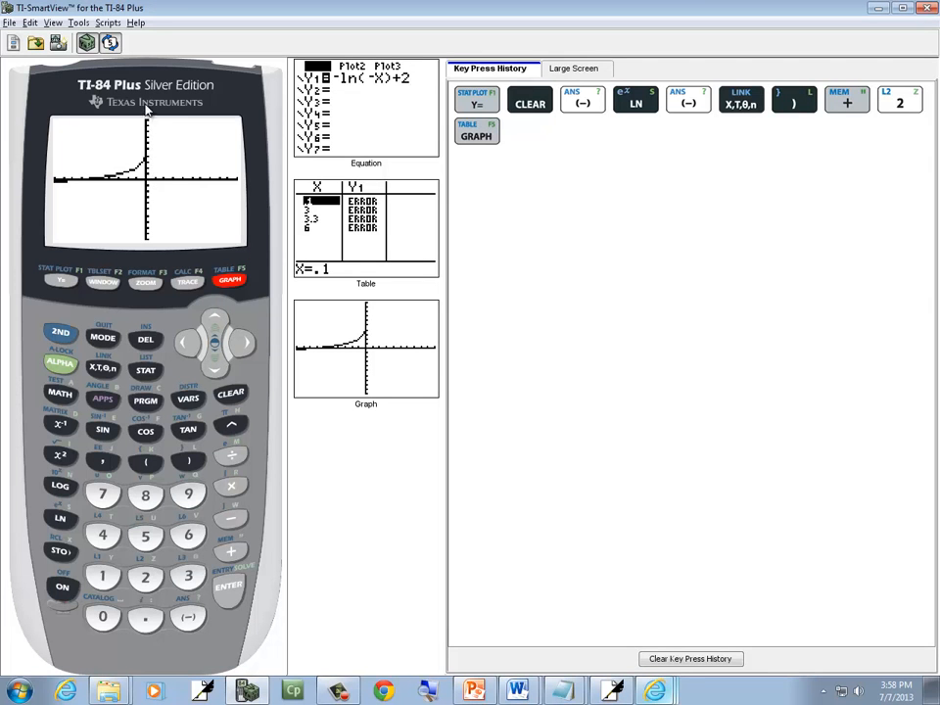
mouse_move(151, 221)
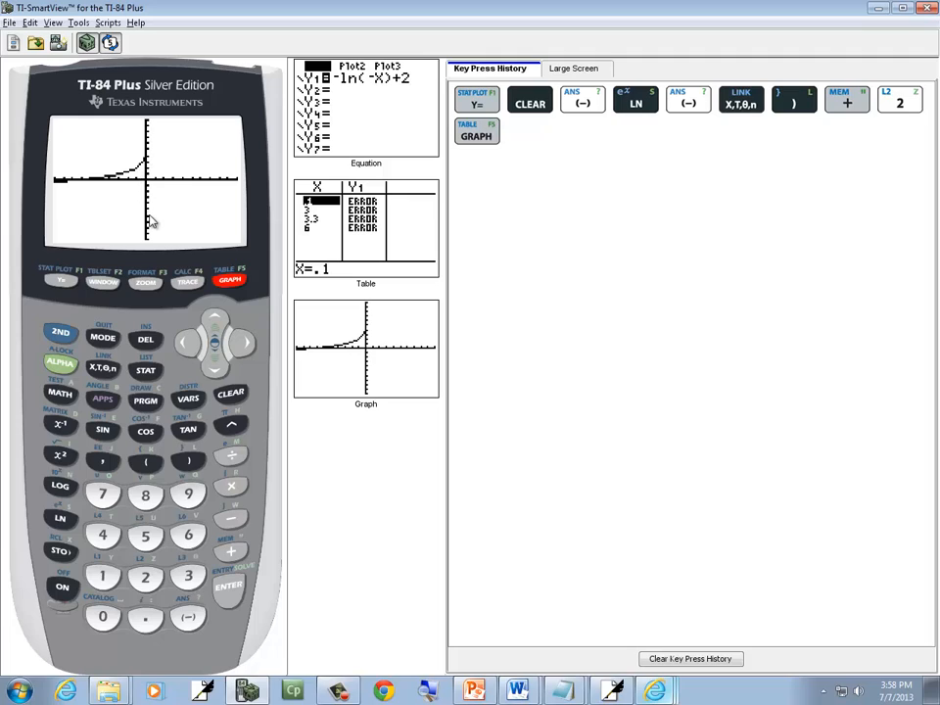